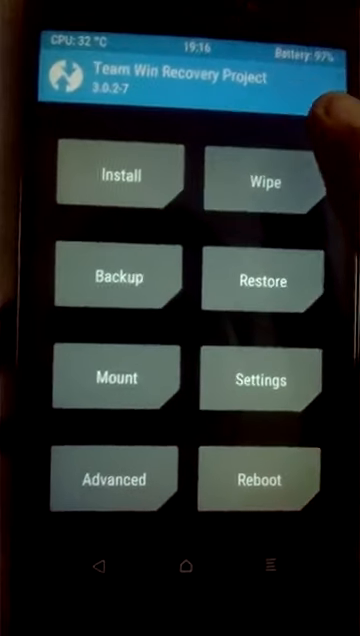
Mark Dalvik/ART Cache, System, Cache and Data in Advanced Wipe and swipe to wipe them
{"action": "left_click", "coordinate": [264, 178]}
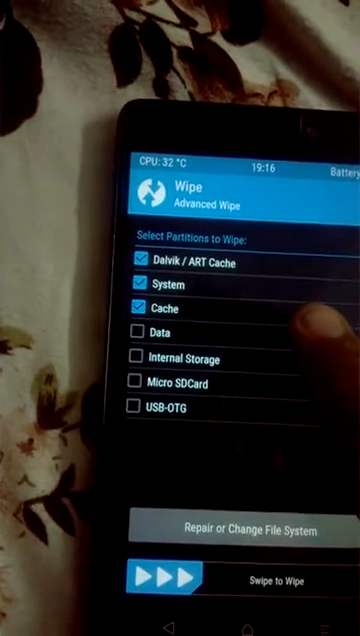
{"action": "left_click", "coordinate": [136, 332]}
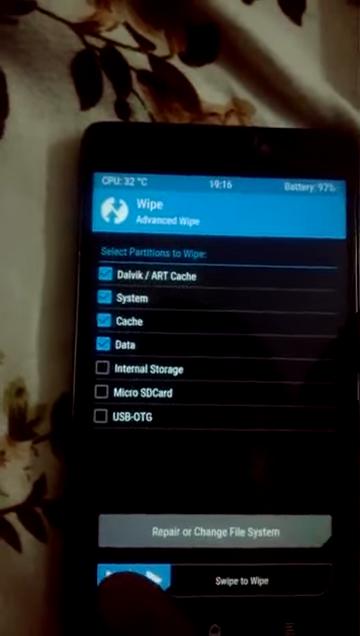
{"action": "left_click_drag", "start_coordinate": [130, 580], "coordinate": [300, 580]}
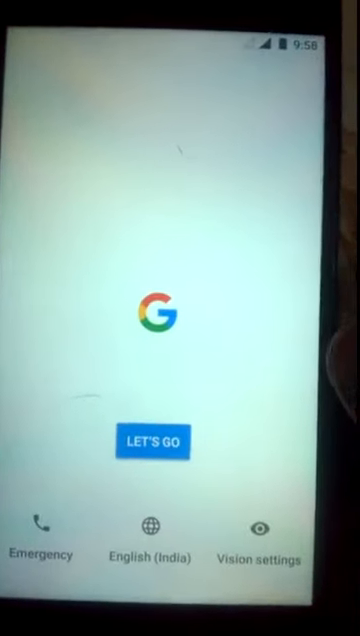
Start setup with LET'S GO, review the languages and choose "Don't use any network for setup"
{"action": "left_click", "coordinate": [148, 528]}
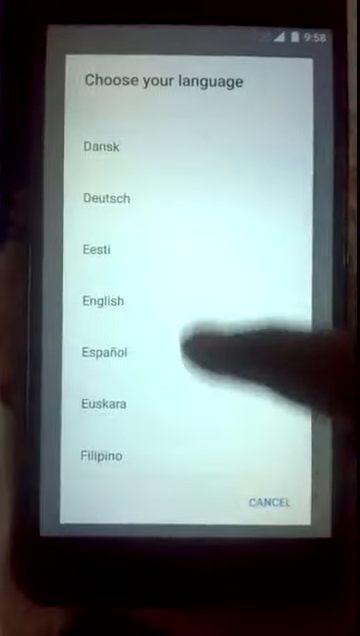
{"action": "scroll", "scroll_direction": "down", "scroll_amount": 3}
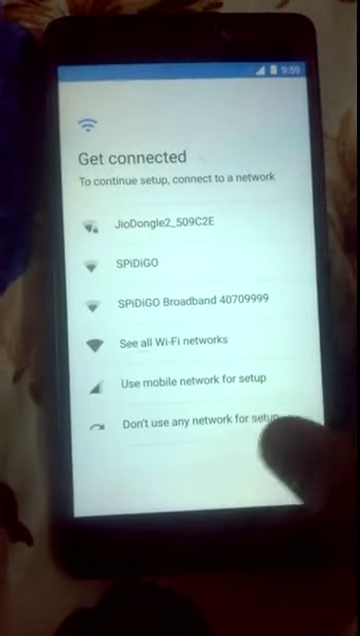
{"action": "left_click", "coordinate": [196, 380]}
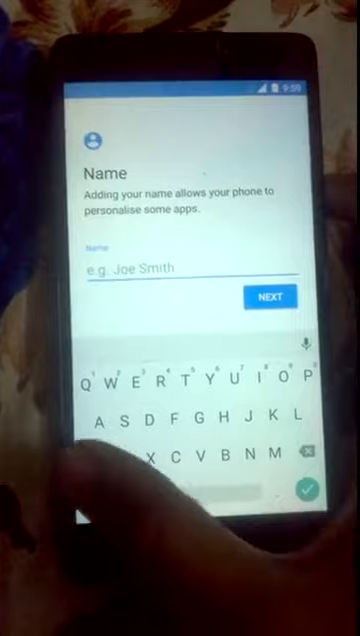
Enter the name 'Ujjwal', accept Google services and finish setup with ALL SET
{"action": "type", "text": "Ujjwa"}
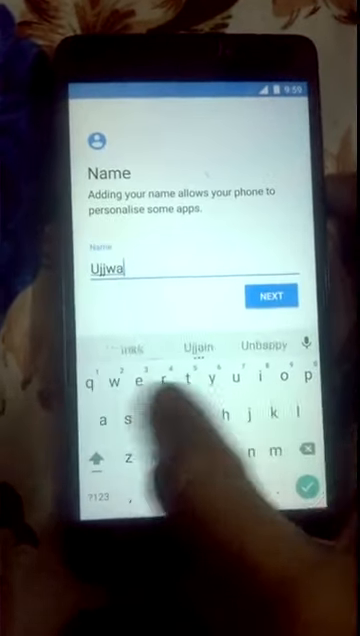
{"action": "type", "text": "l"}
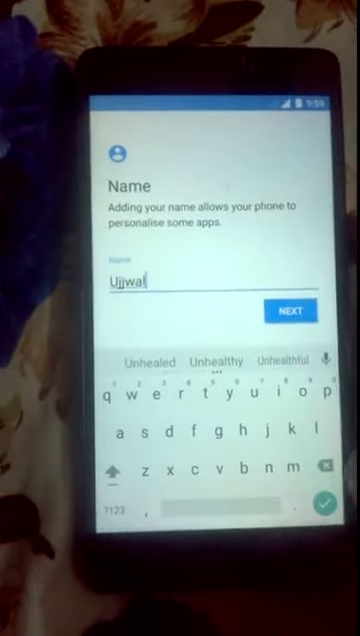
{"action": "left_click", "coordinate": [288, 312]}
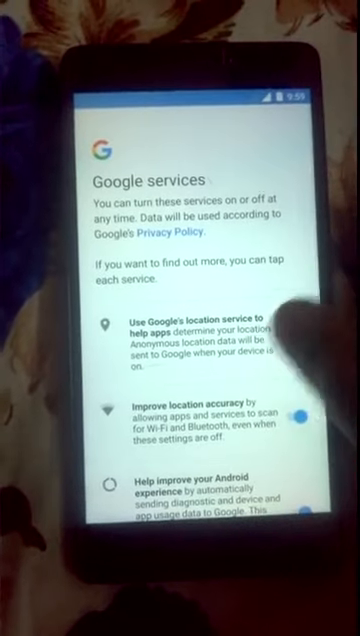
{"action": "scroll", "scroll_direction": "down", "scroll_amount": 3}
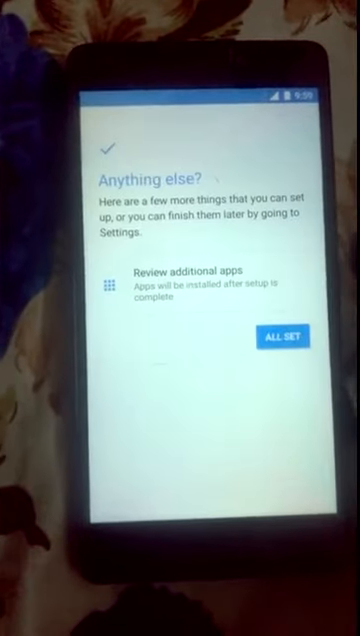
{"action": "left_click", "coordinate": [284, 338]}
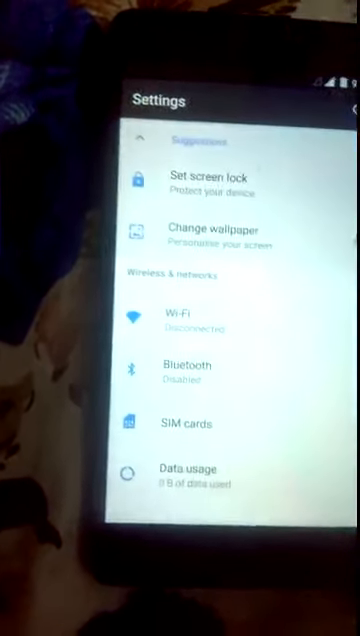
Browse the Settings list, visit Wi-Fi and Night Light, and return to the main list
{"action": "scroll", "scroll_direction": "down", "scroll_amount": 3}
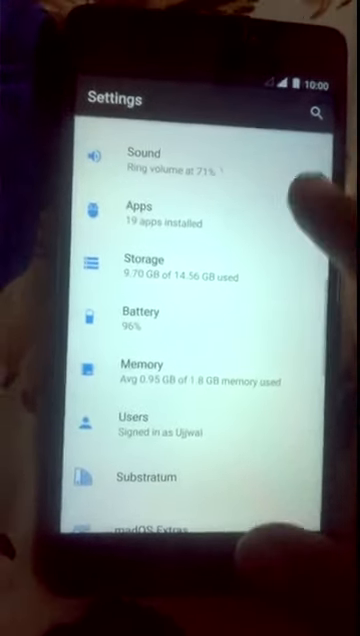
{"action": "scroll", "scroll_direction": "up", "scroll_amount": 3}
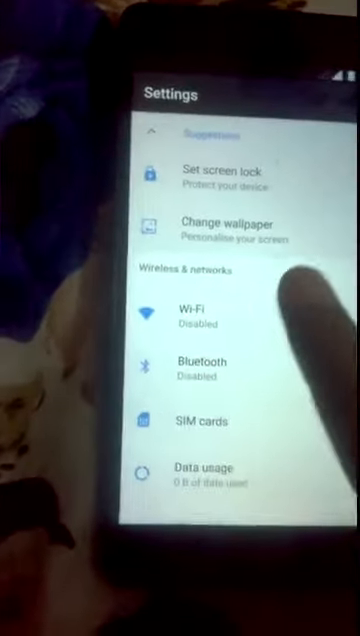
{"action": "left_click", "coordinate": [198, 360]}
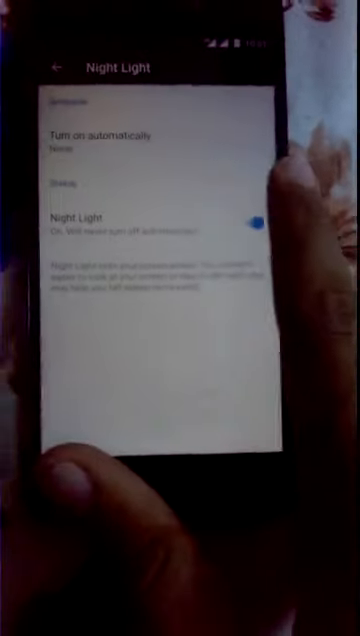
{"action": "left_click", "coordinate": [256, 222]}
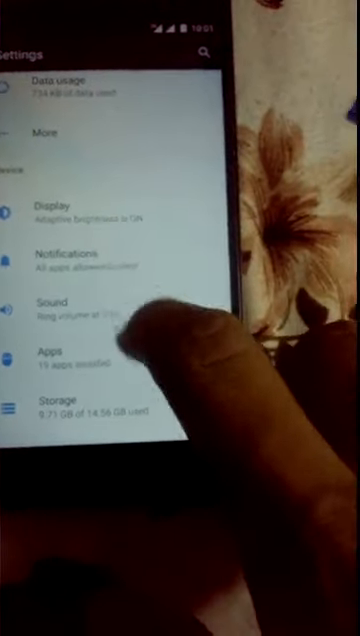
{"action": "left_click", "coordinate": [56, 308]}
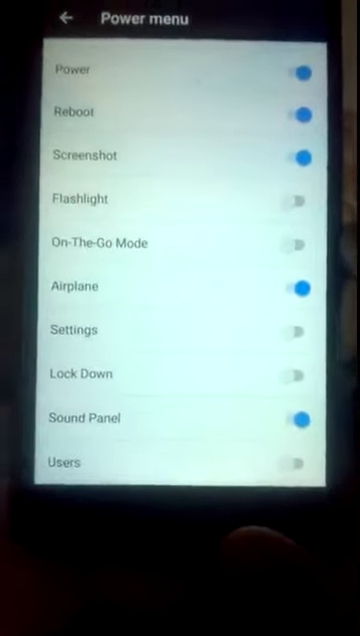
Go back from Power menu and scroll madOS Extras down to Security and Gestures
{"action": "left_click", "coordinate": [66, 20]}
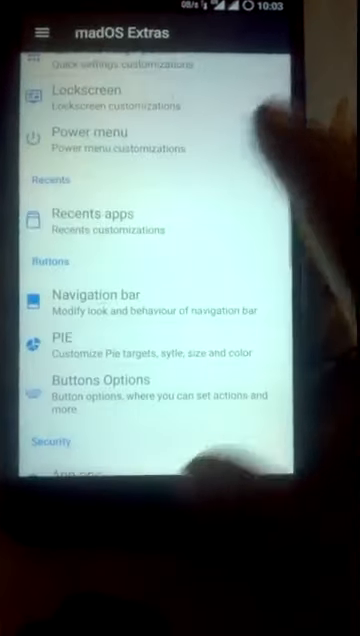
{"action": "scroll", "scroll_direction": "down", "scroll_amount": 3}
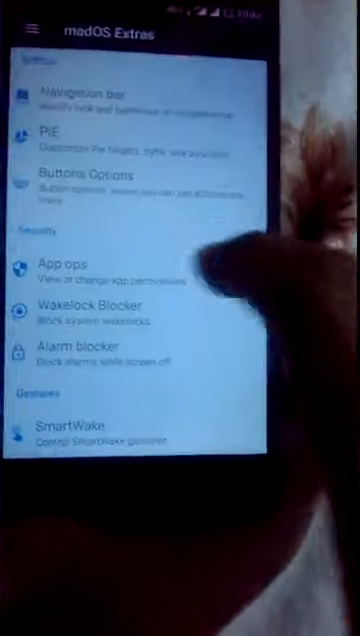
Turn SmartWake's master switch on and review its wake and unlock gesture list
{"action": "left_click", "coordinate": [78, 426]}
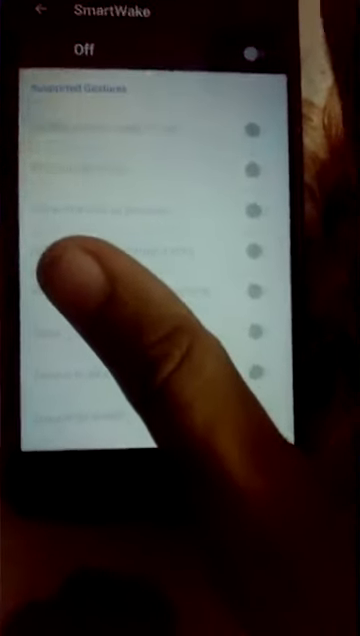
{"action": "left_click", "coordinate": [250, 50]}
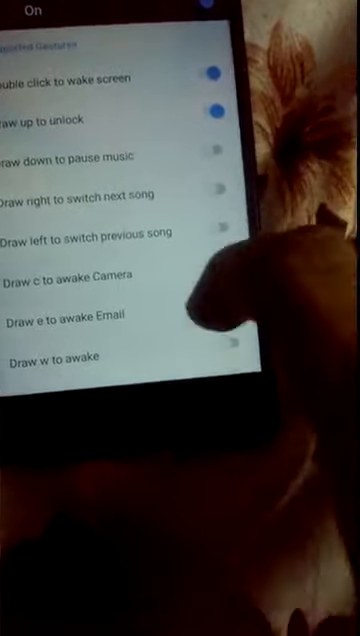
{"action": "scroll", "scroll_direction": "down", "scroll_amount": 3}
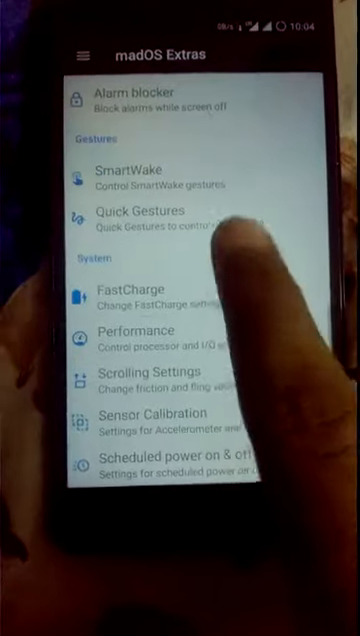
View FastCharge's USB charging current choices of 500–1000 mA
{"action": "left_click", "coordinate": [130, 298]}
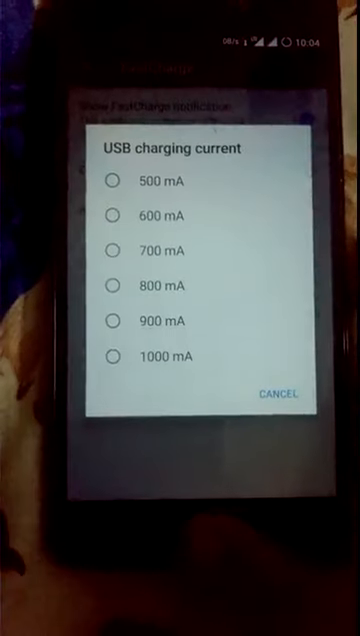
{"action": "left_click", "coordinate": [284, 392]}
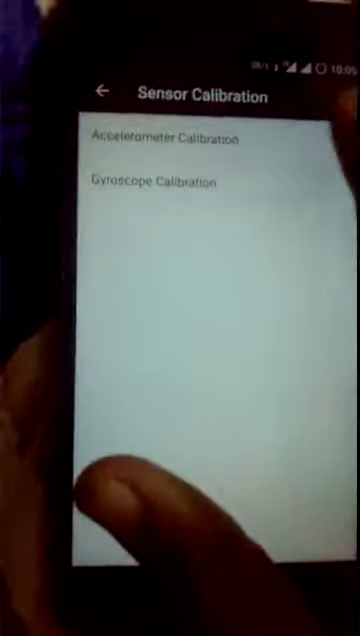
Return from Sensor Calibration to the madOS Extras Gestures and System lists
{"action": "left_click", "coordinate": [158, 182]}
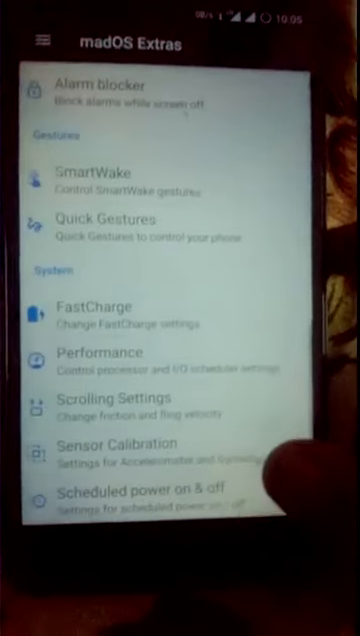
Scroll the main Settings list down to the System section with About phone
{"action": "scroll", "scroll_direction": "up", "scroll_amount": 3}
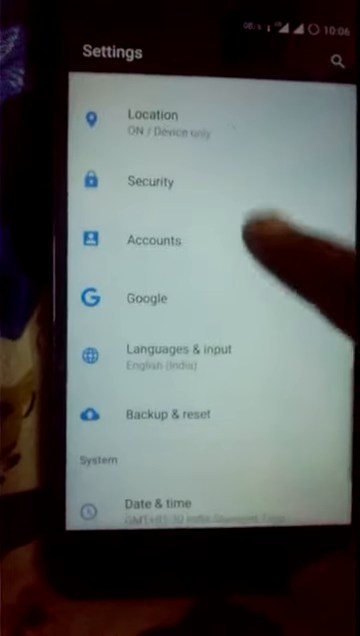
{"action": "scroll", "scroll_direction": "down", "scroll_amount": 3}
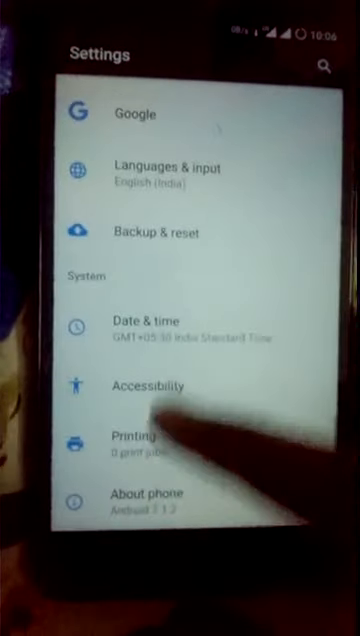